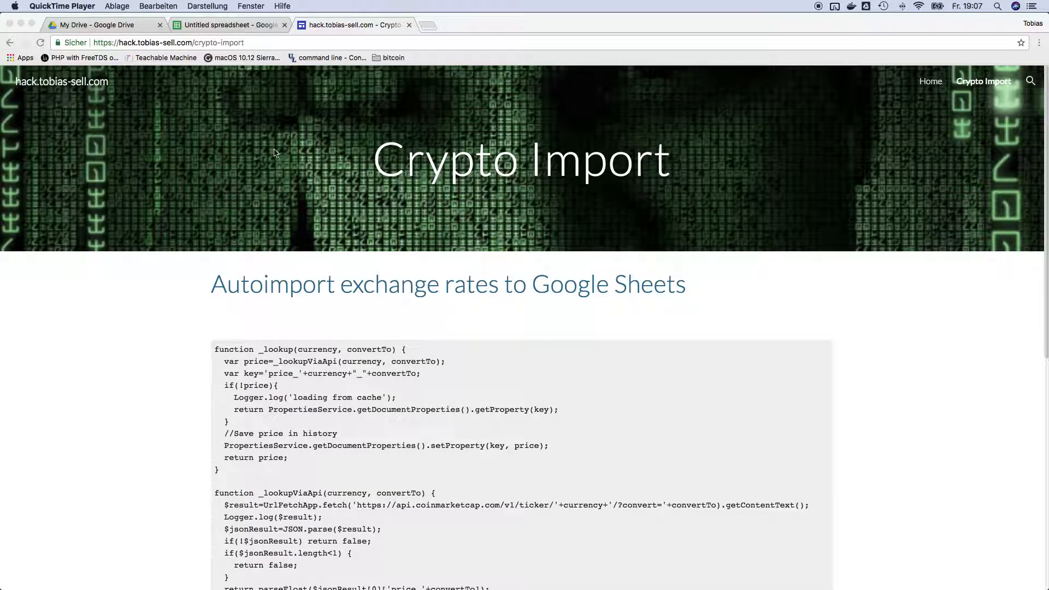
mouse_move(271, 152)
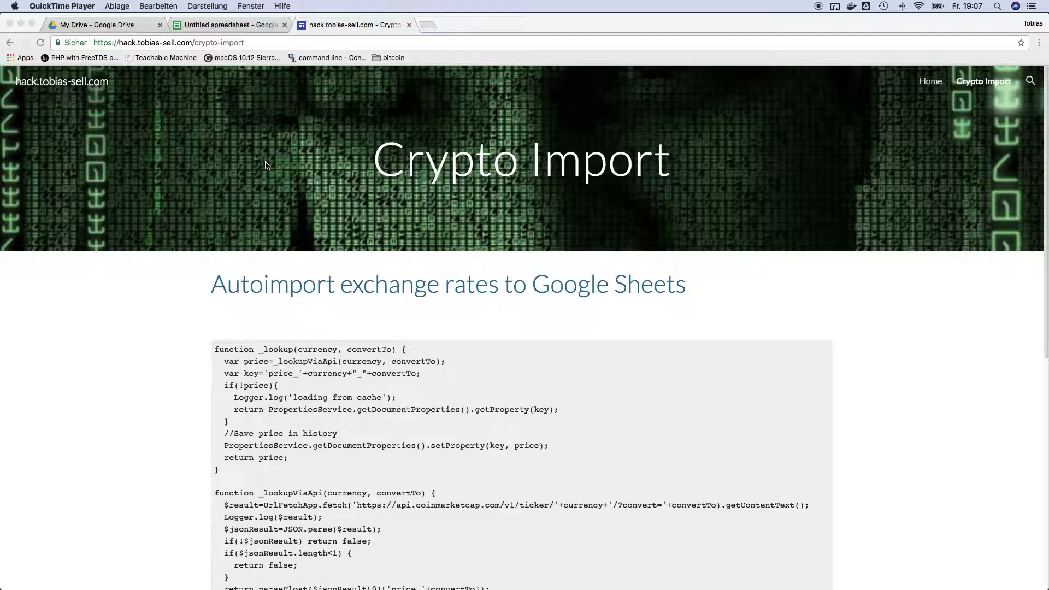
mouse_move(289, 162)
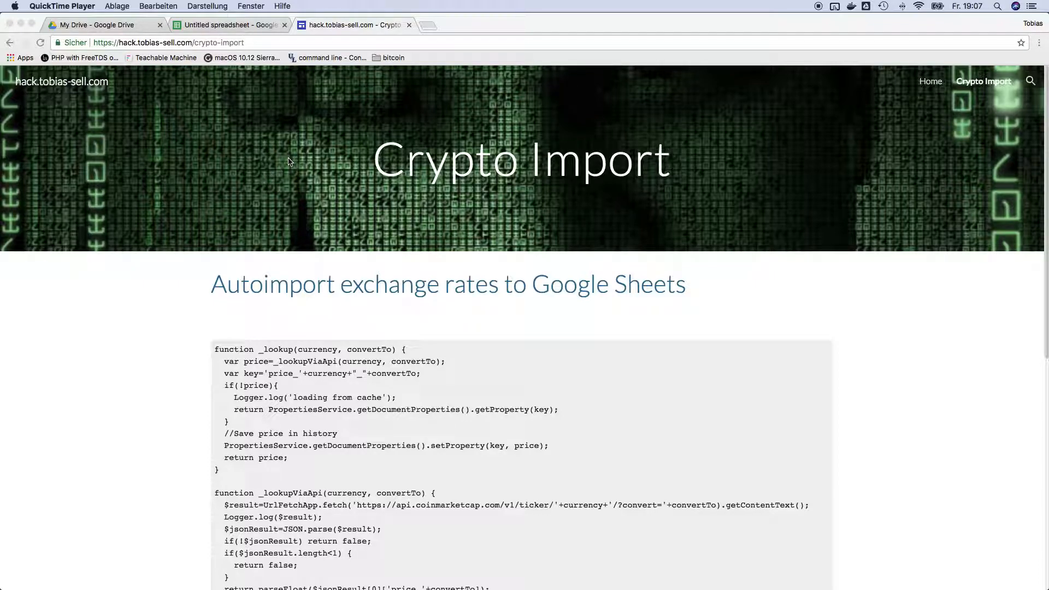
Switch from the Crypto Import code page to the untitled spreadsheet in Chrome
click(229, 25)
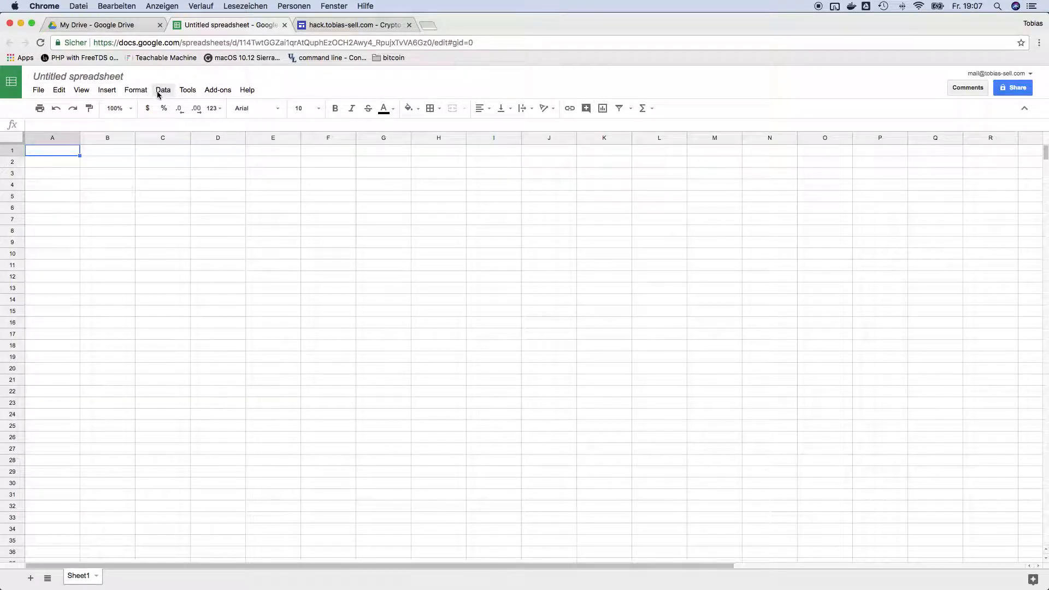
Launch the Apps Script editor for this spreadsheet from Tools > Script editor
click(187, 90)
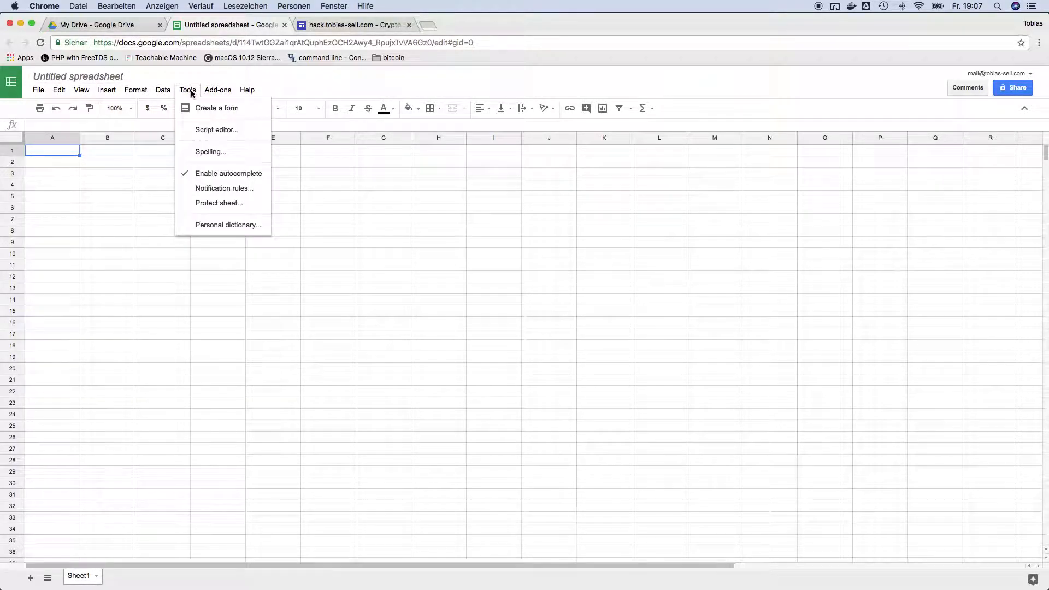
click(218, 130)
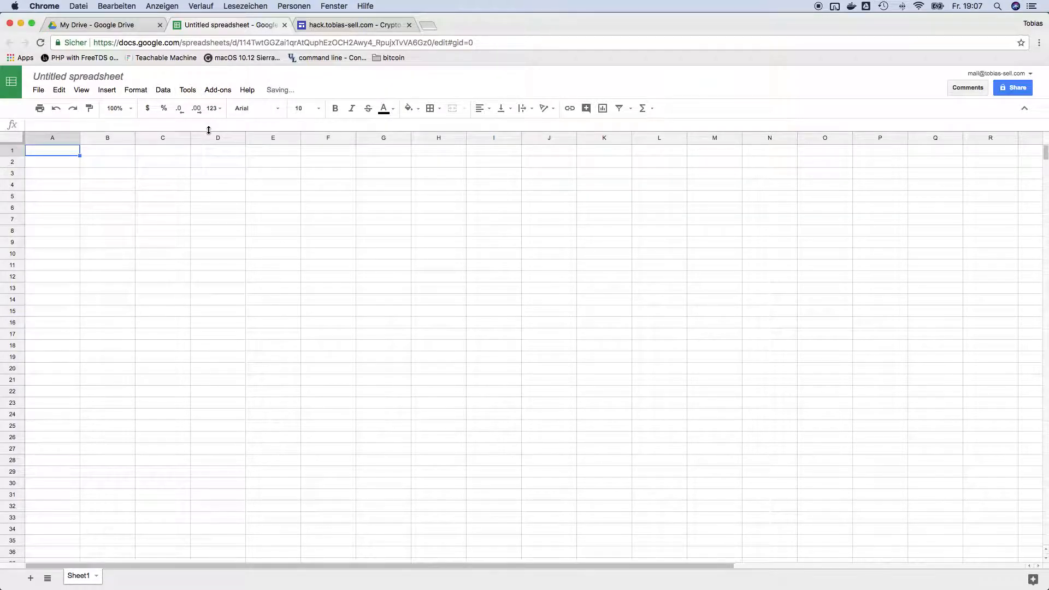
click(475, 25)
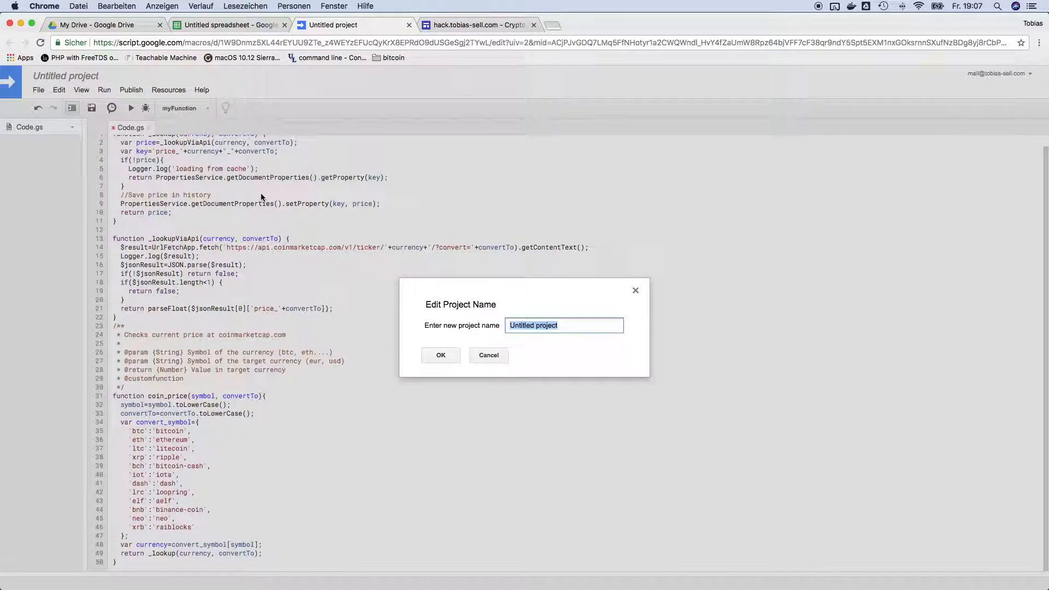
Name the Apps Script project coin_price, confirm it, and return to the spreadsheet
text(coin_p)
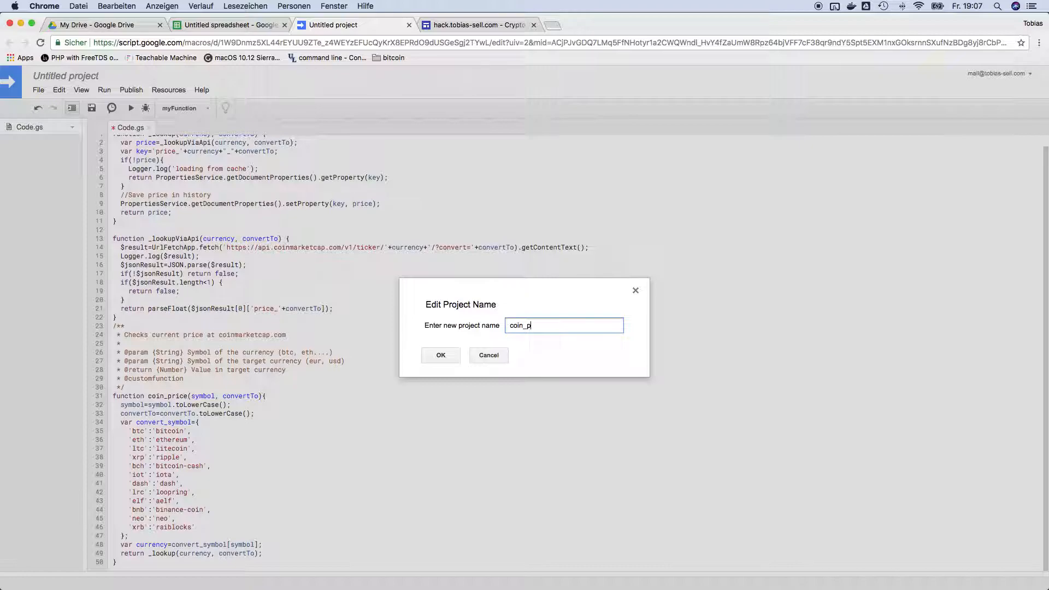
text(ic)
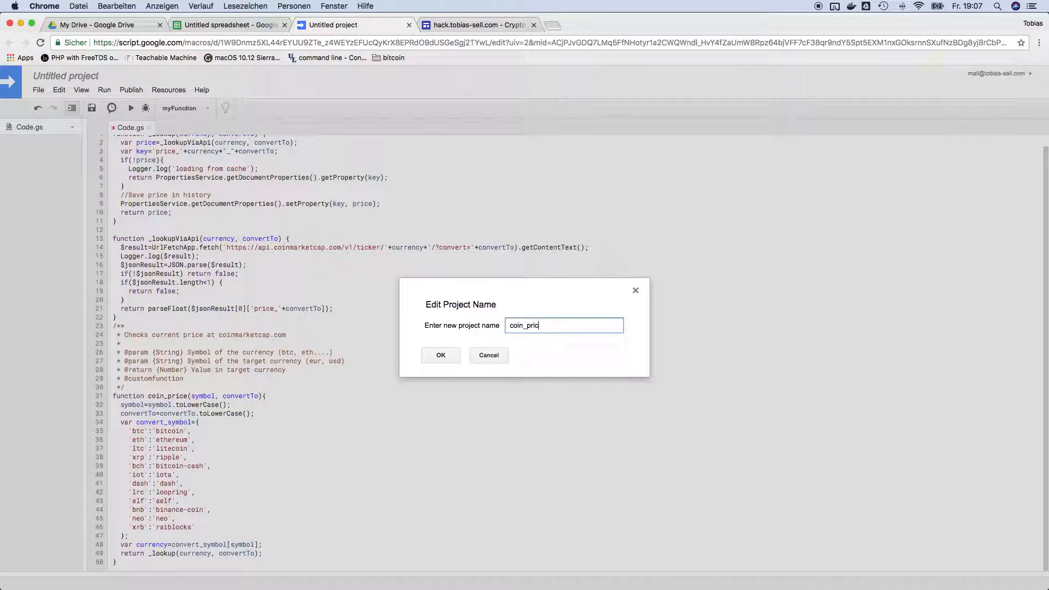
click(440, 355)
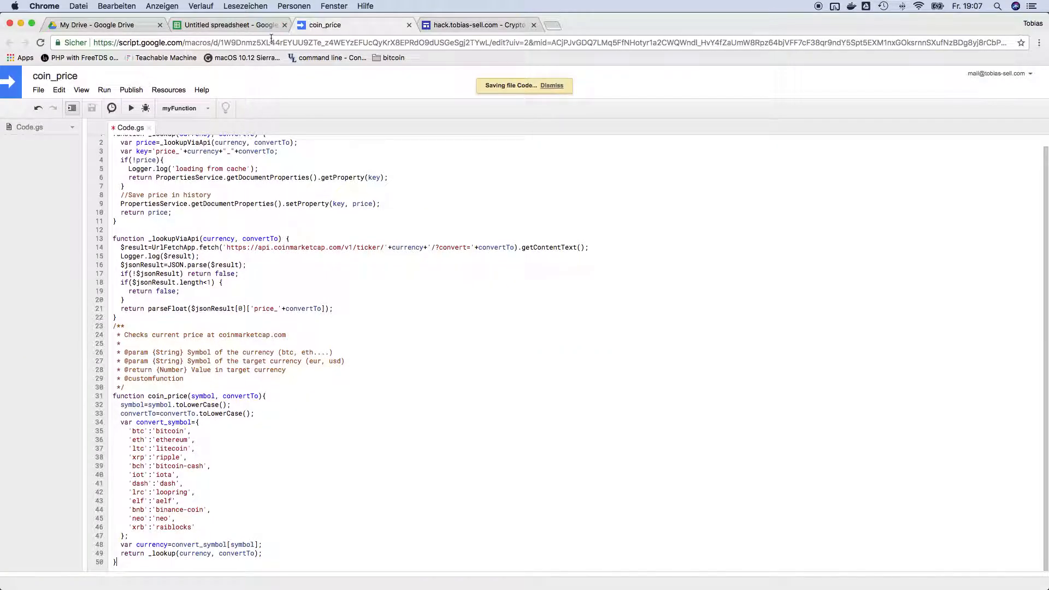
click(230, 25)
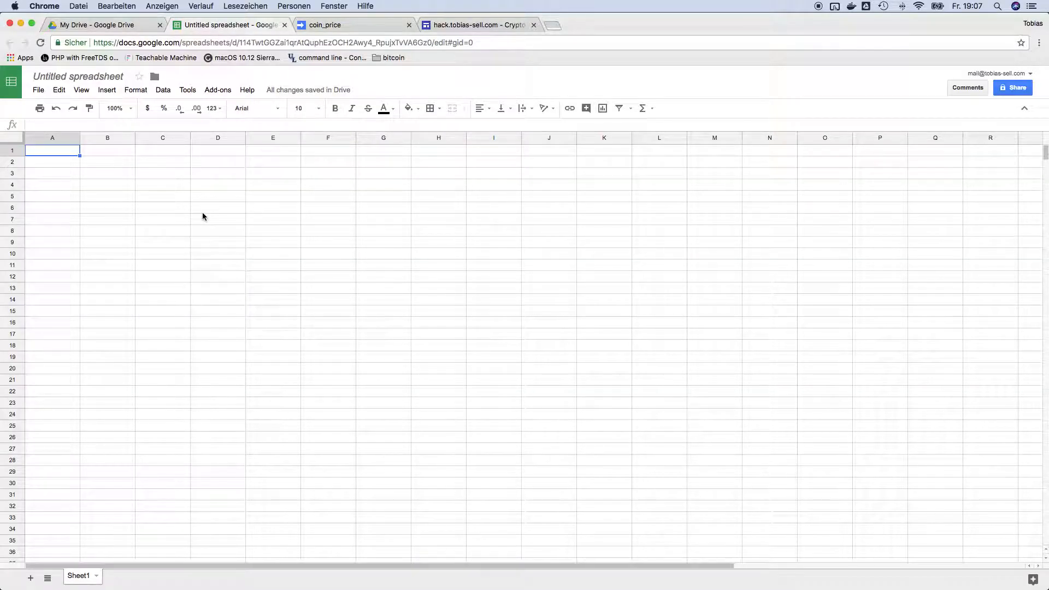
Enter =coin_price("eth","usd") in A1 to show the eth price 1037.56
text(=coin_pri)
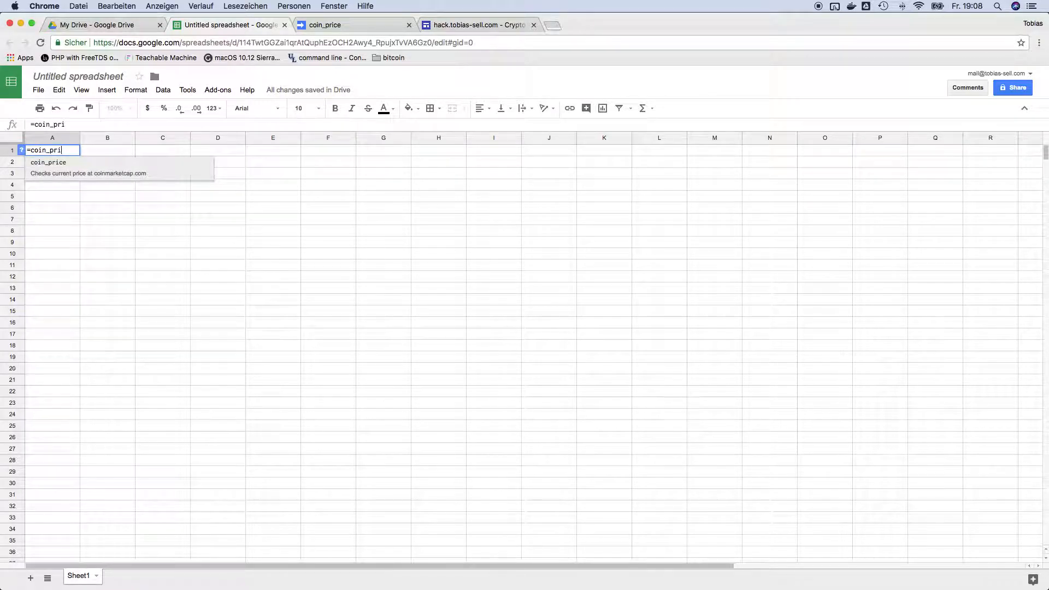
text(ce("eth)
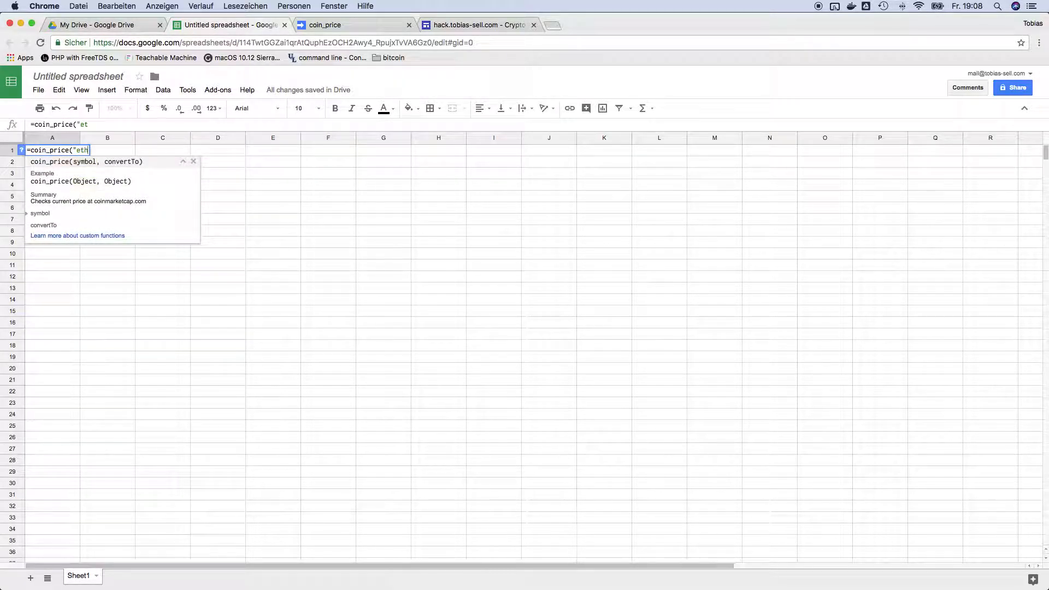
text(",)
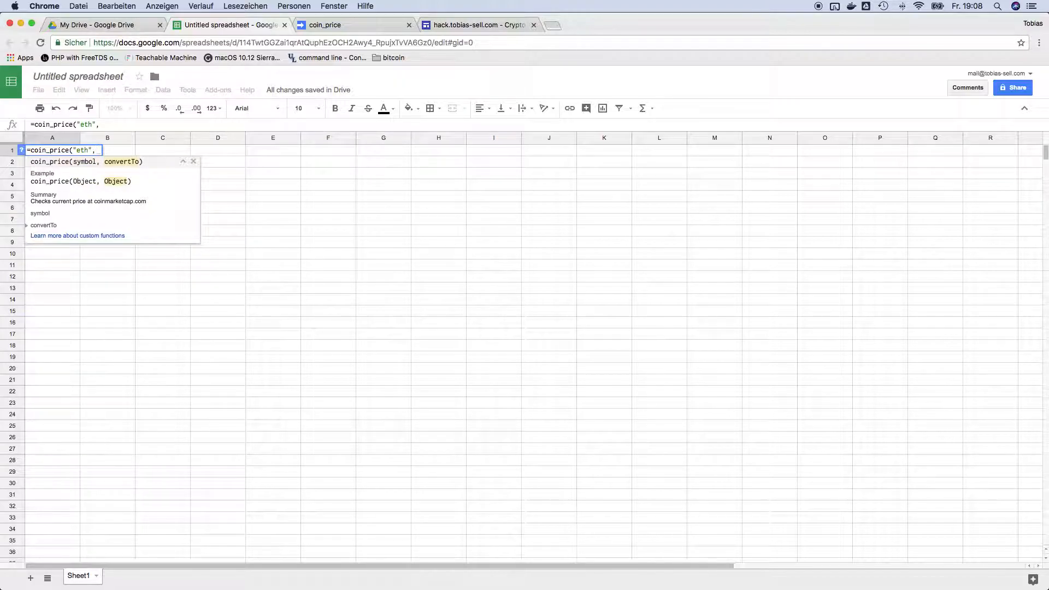
text("usd")
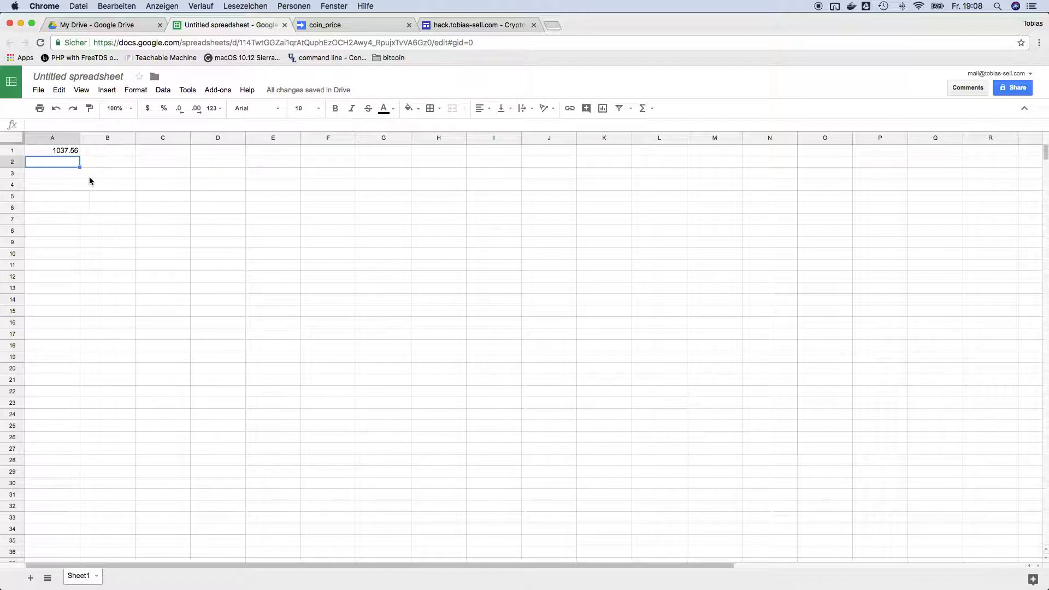
Label cells B2:D2 with the coin symbols eth, btc and ltc
click(107, 162)
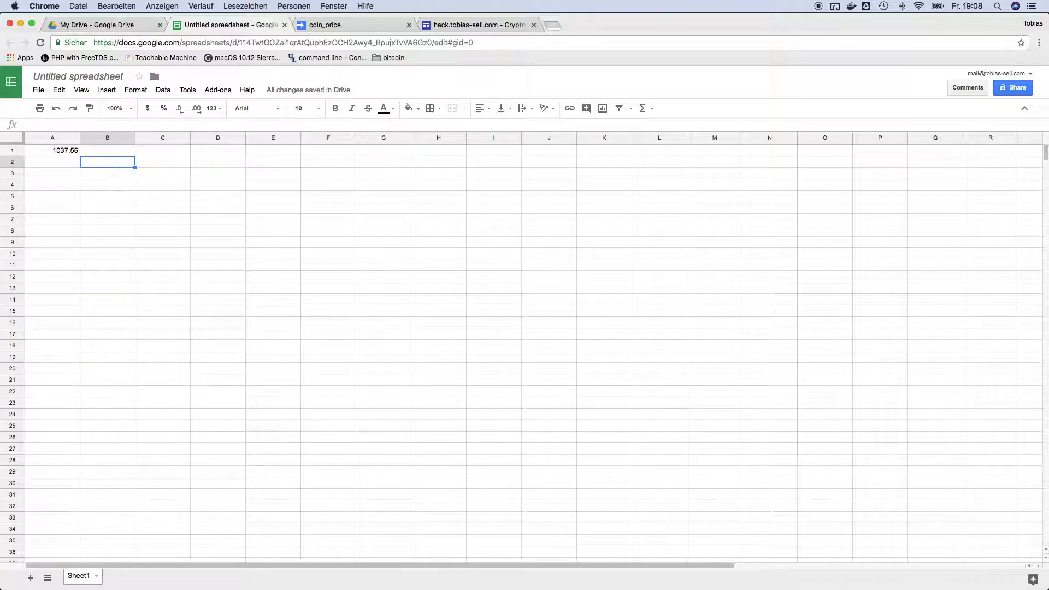
text(eth)
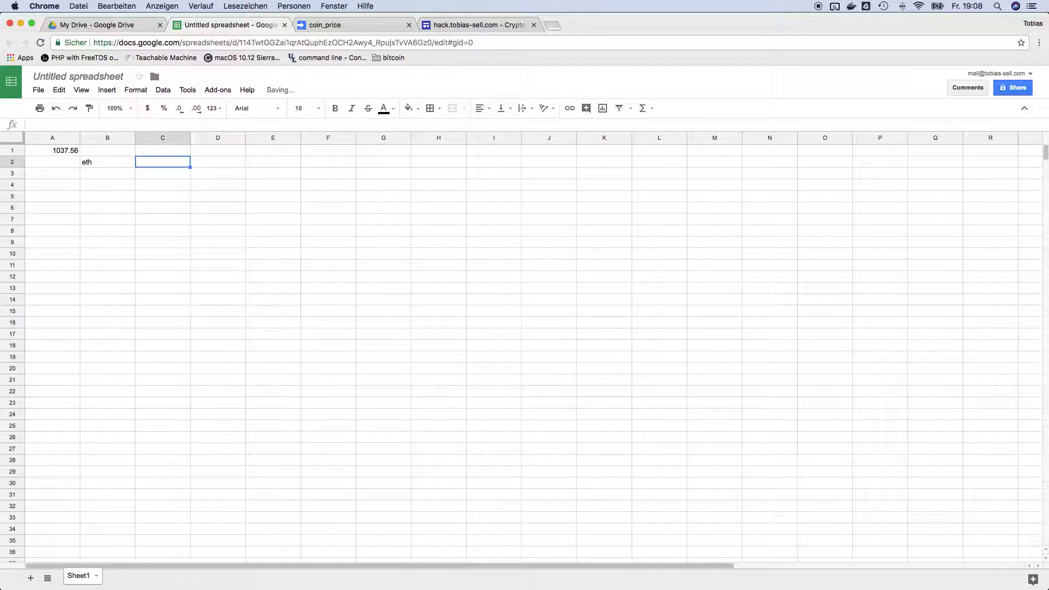
text(btc)
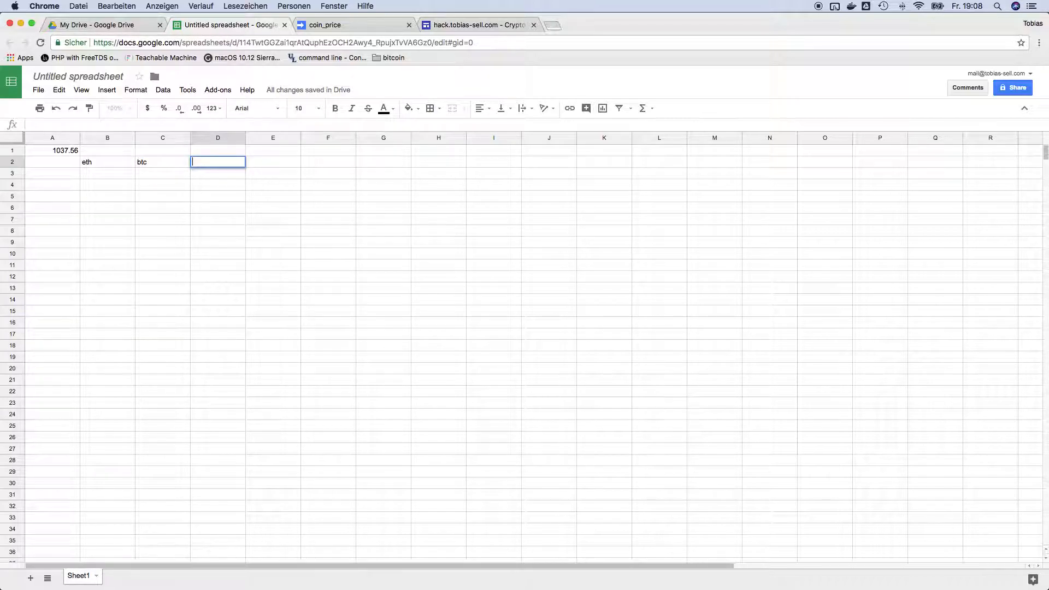
text(ltc)
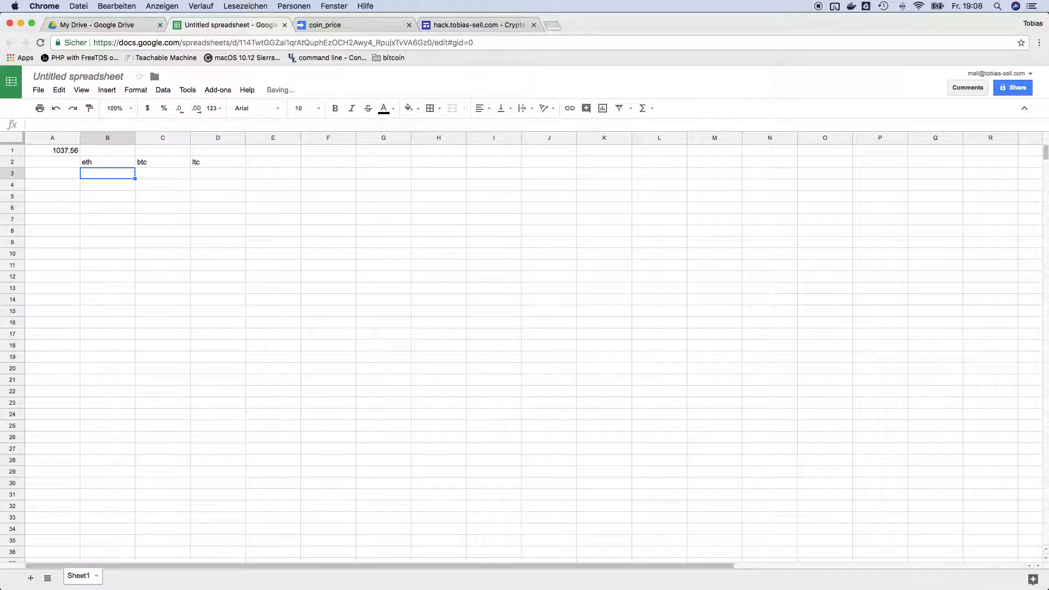
Enter =coin_price(B2,"usd") in B3 and fill it across to D3 for all three coins
text(=)
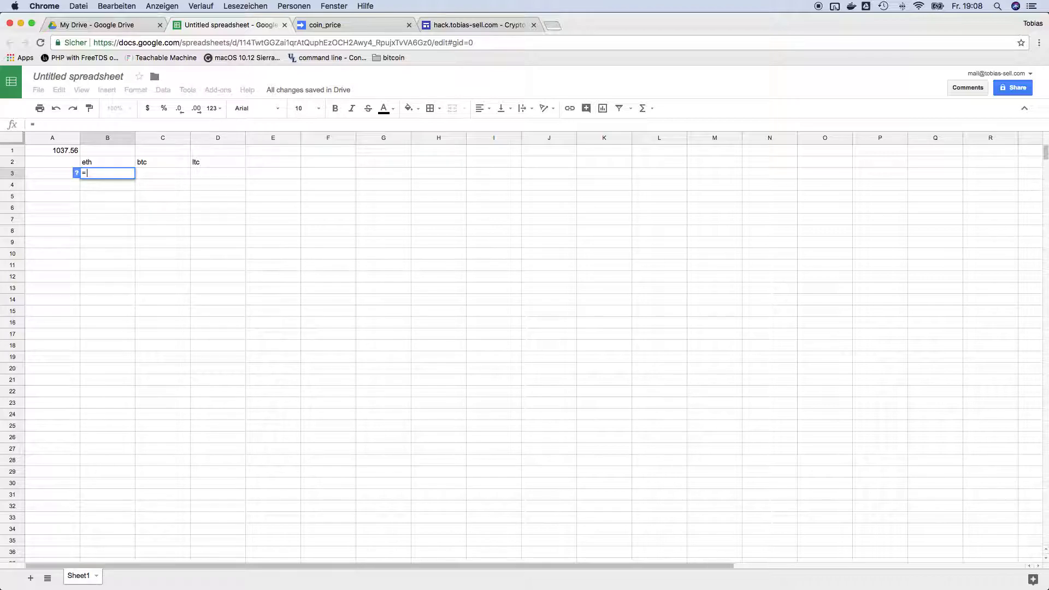
text(coin_pri)
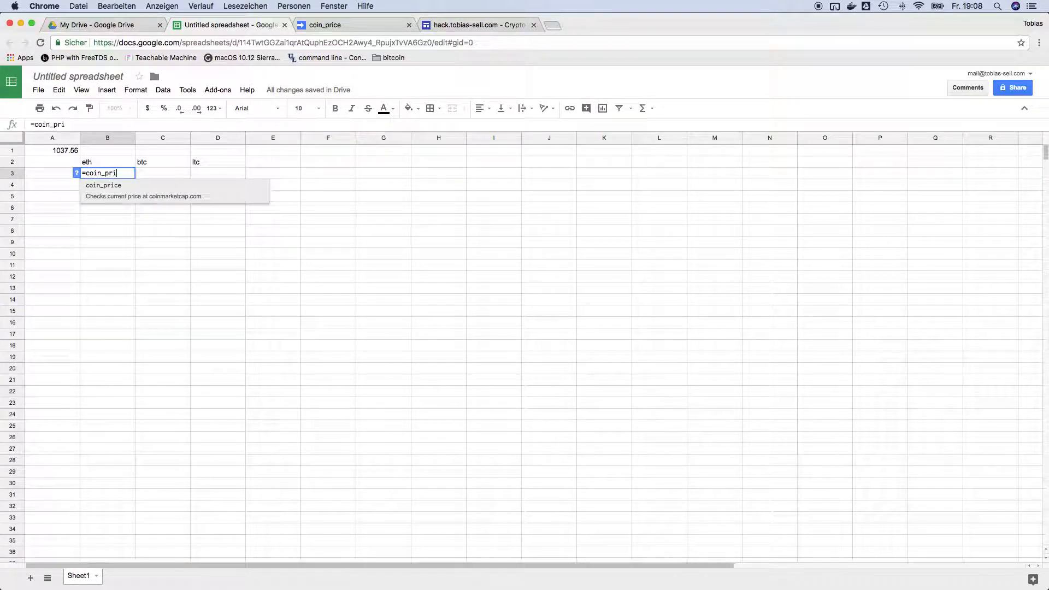
text(ce(B2;)
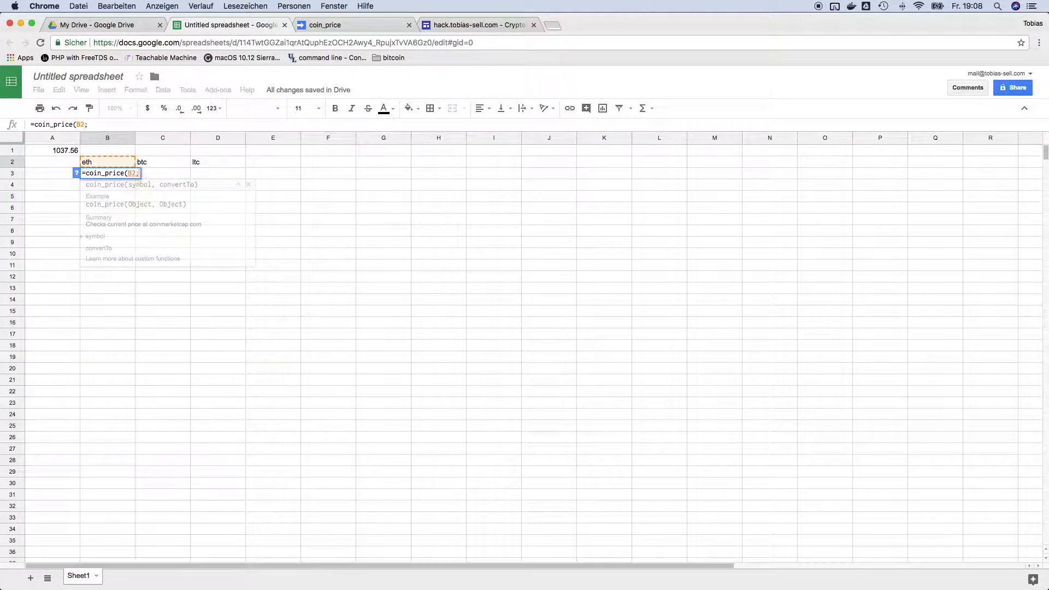
text("usd)
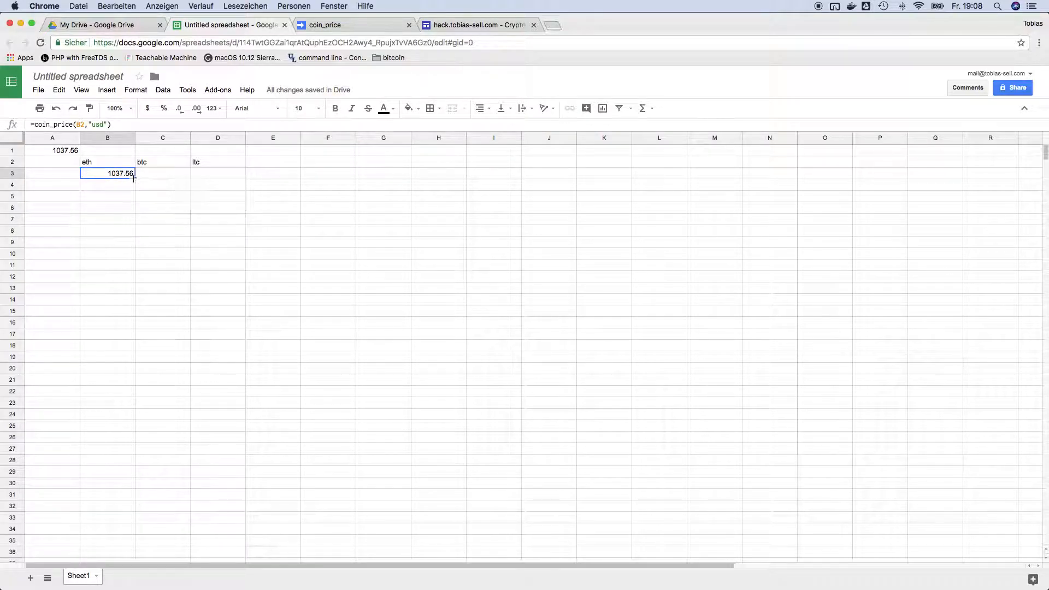
drag(107, 174, 217, 173)
text(0)
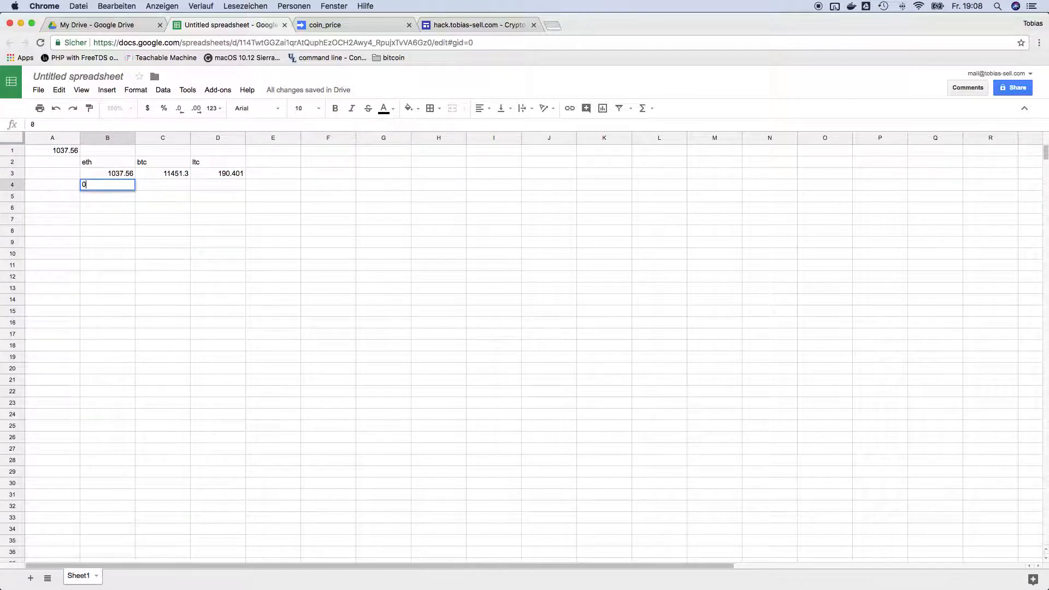
Enter the amounts held, 0.5 and 6, in row 4
text(.5)
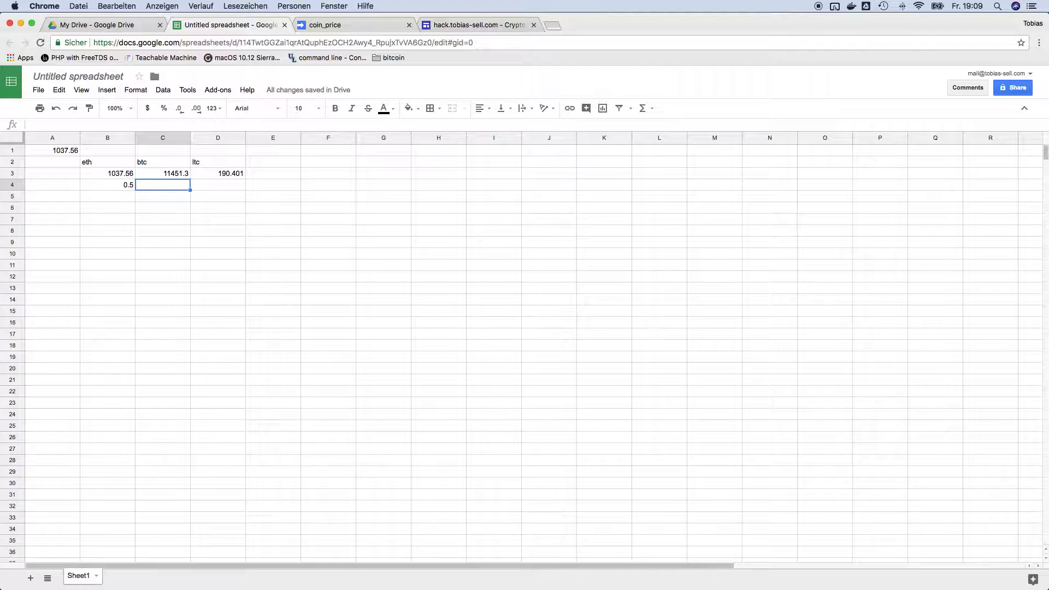
text(6)
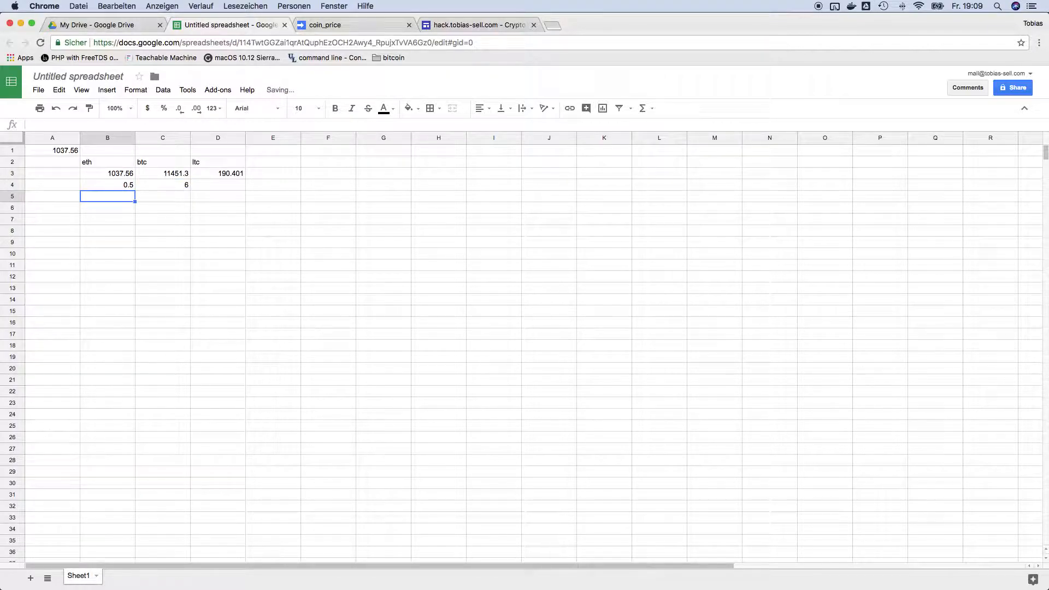
Compute wallet value =B3*B4 in B5 and fill it across to D5 (518.78, 68707.8, 0)
text(=B3)
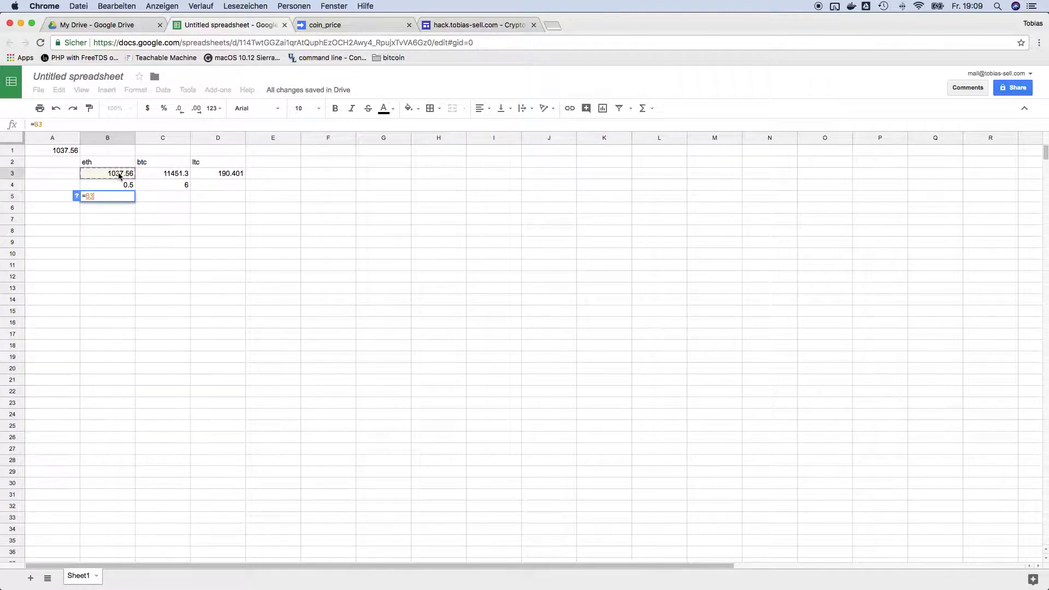
text(*)
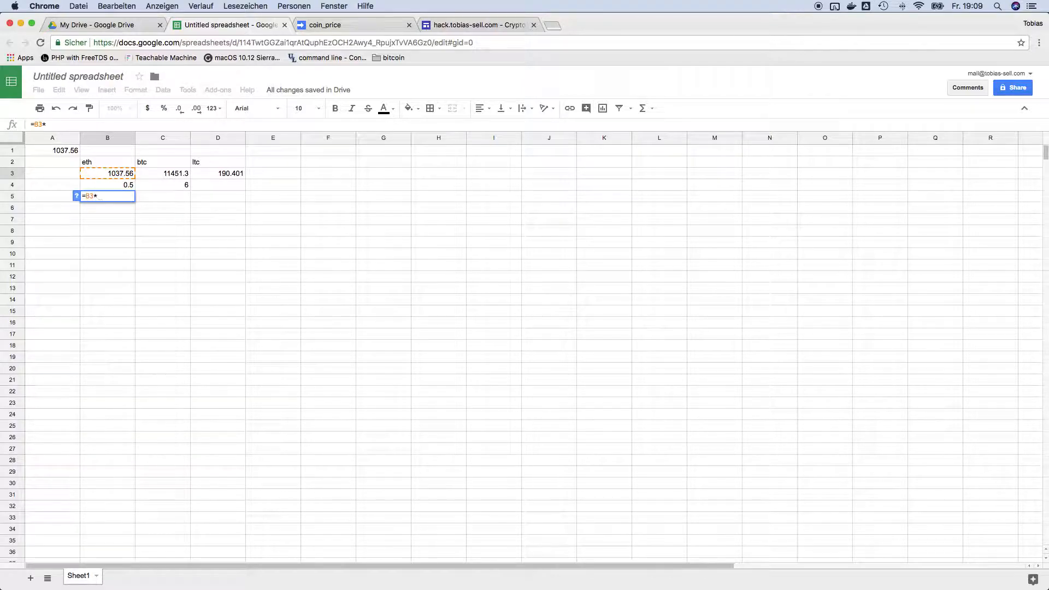
click(107, 185)
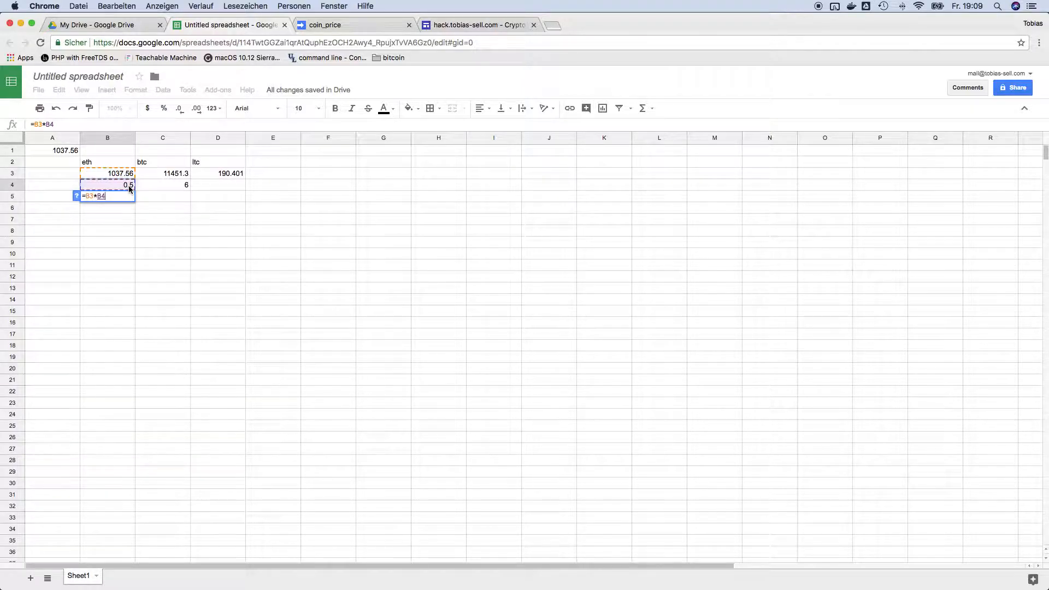
key(enter)
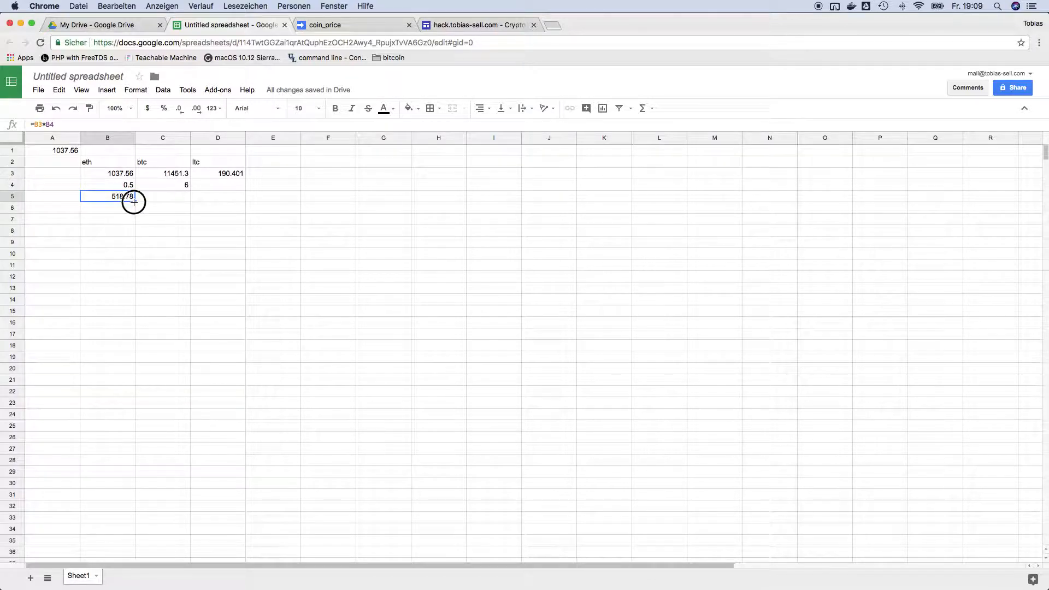
drag(107, 195, 217, 196)
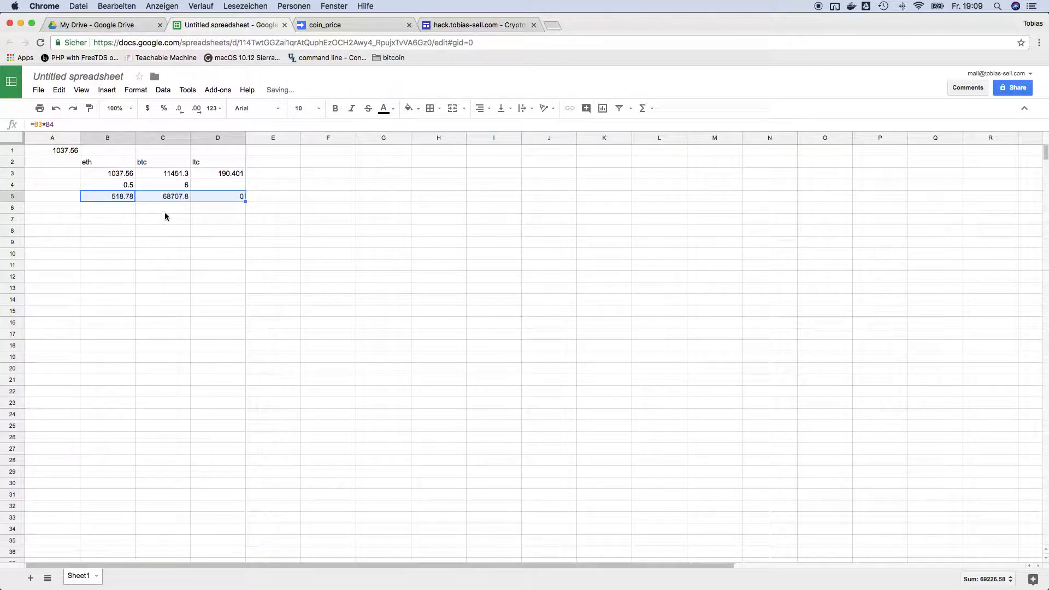
click(163, 230)
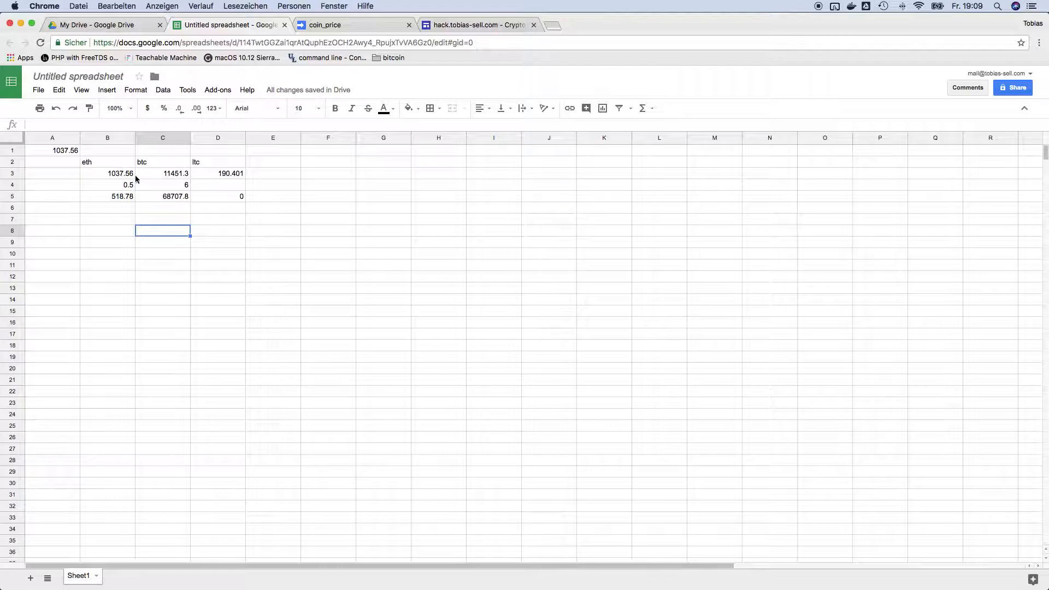
Inspect the =coin_price(B2,"usd") formula behind the eth price, then bring up the File menu
click(107, 173)
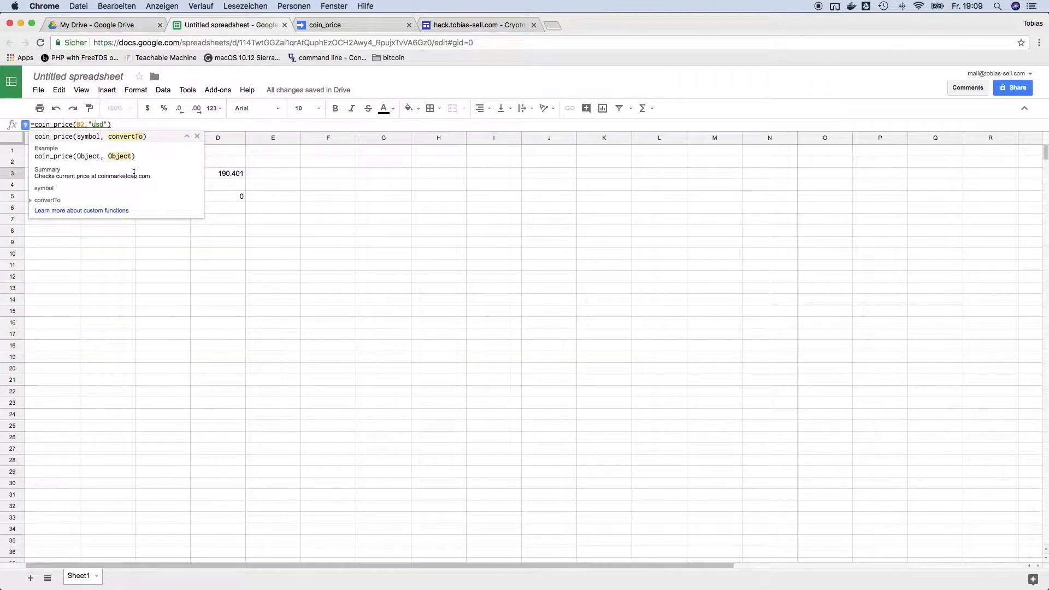
text(Usd)
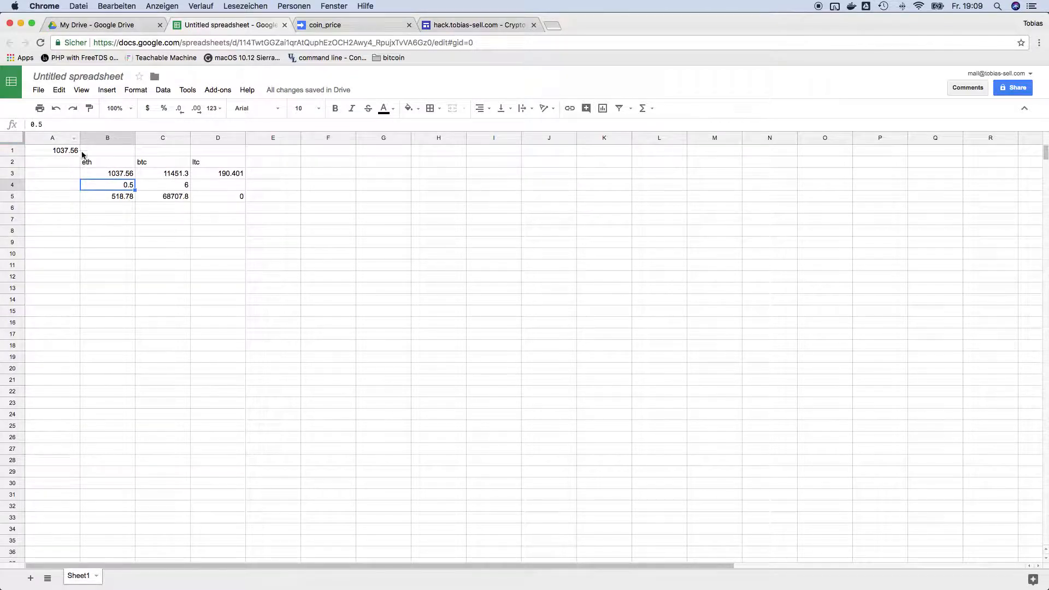
click(39, 90)
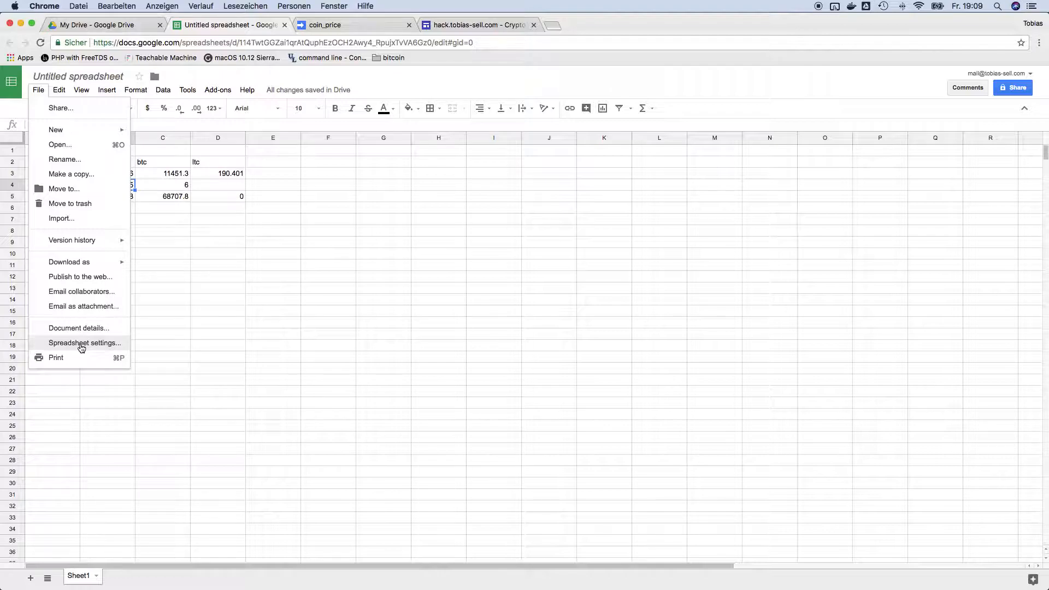
Set spreadsheet recalculation to 'On change and every minute' and save the settings
click(84, 341)
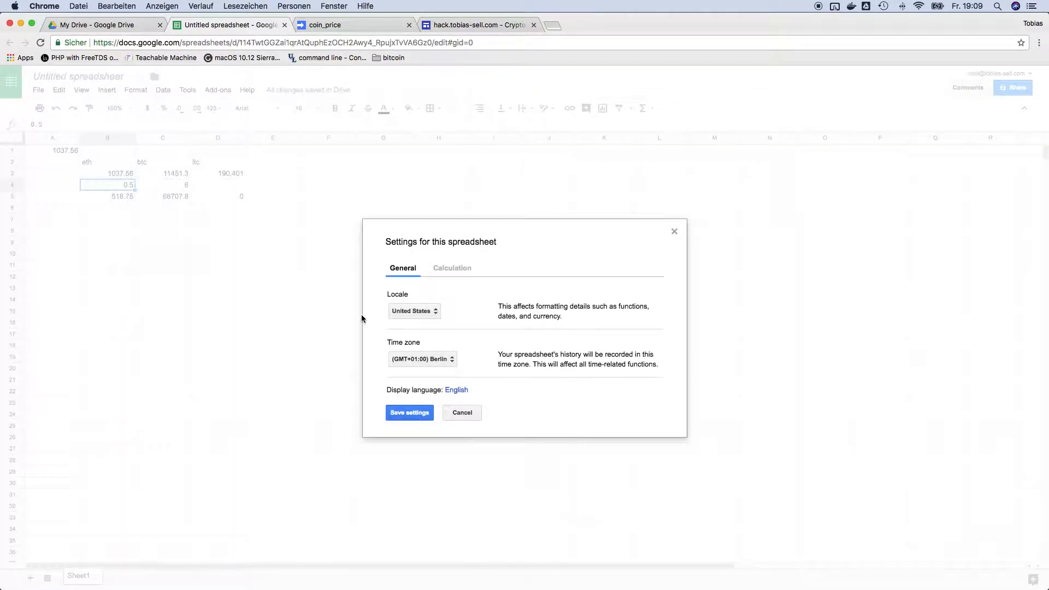
click(451, 267)
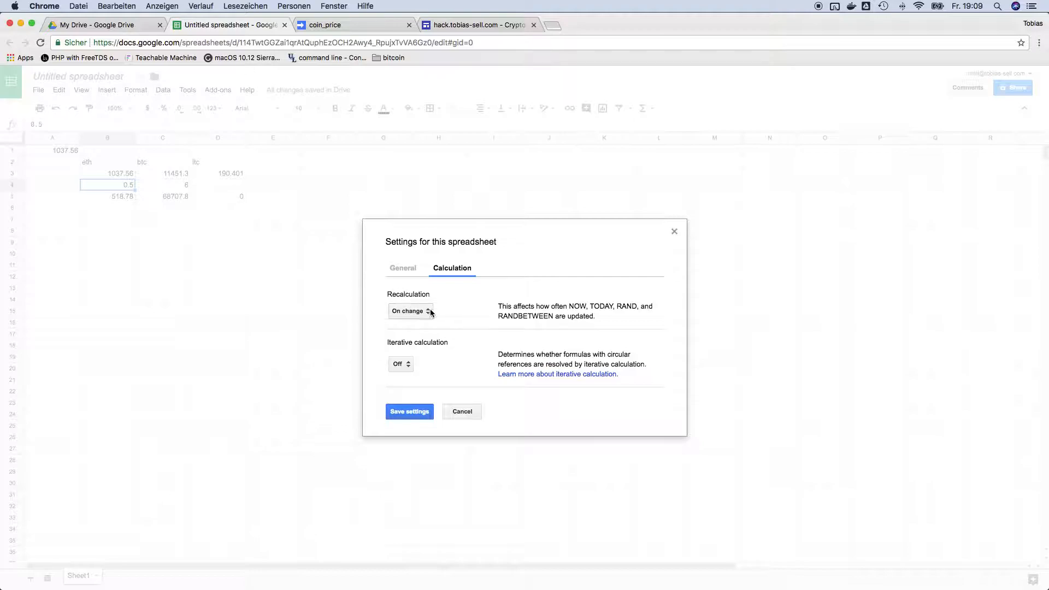
click(409, 310)
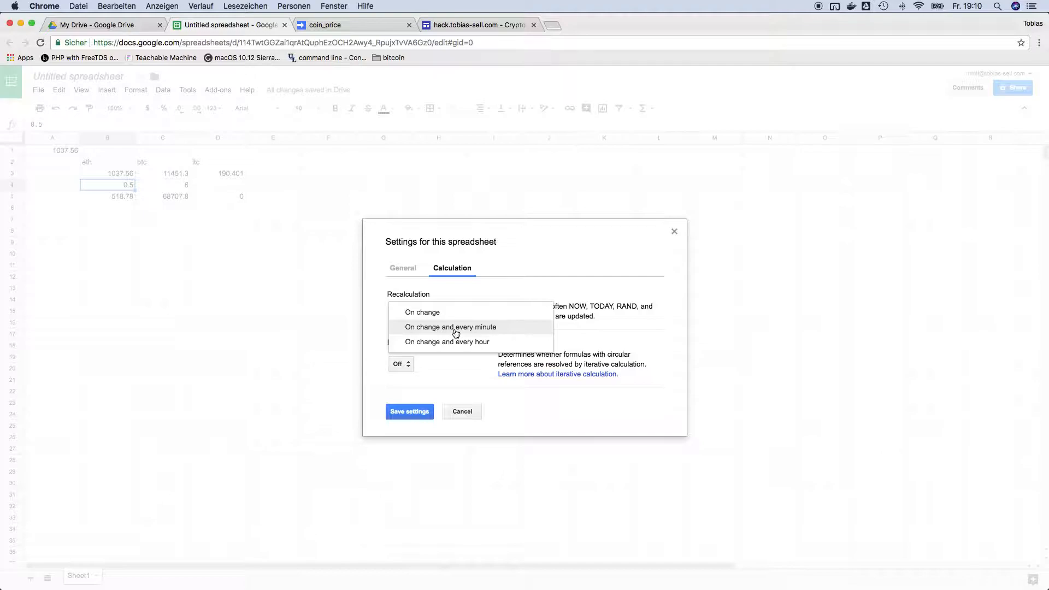
click(452, 326)
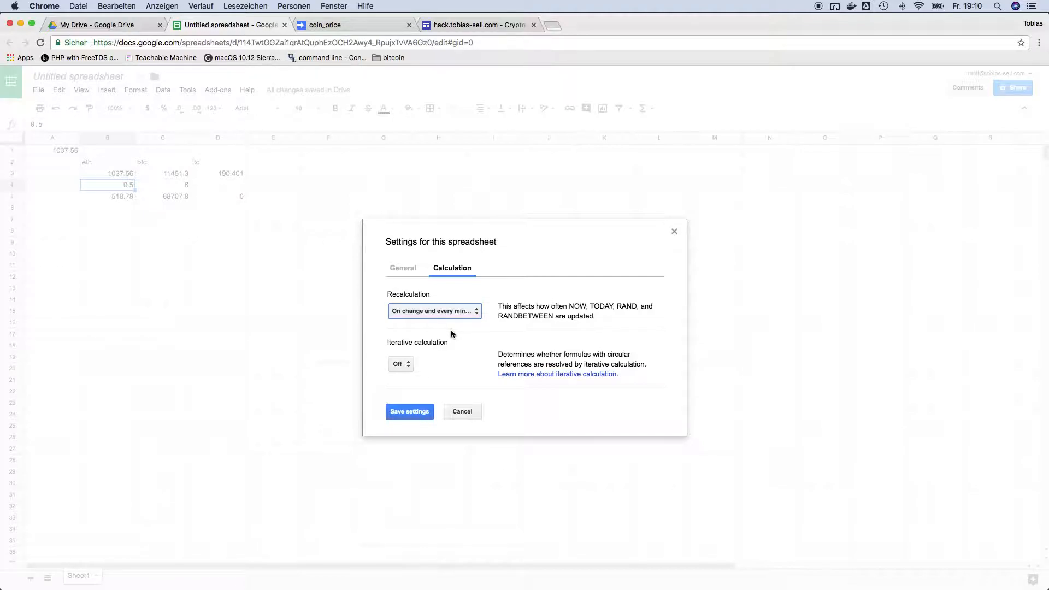
click(408, 412)
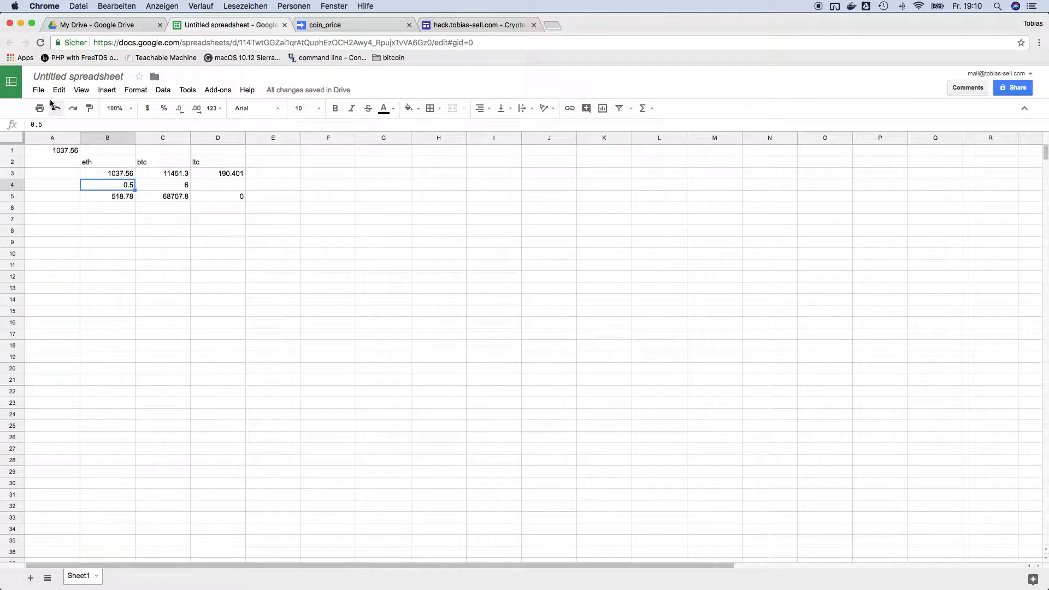
Change spreadsheet recalculation to 'On change and every hour' and save the settings
click(38, 89)
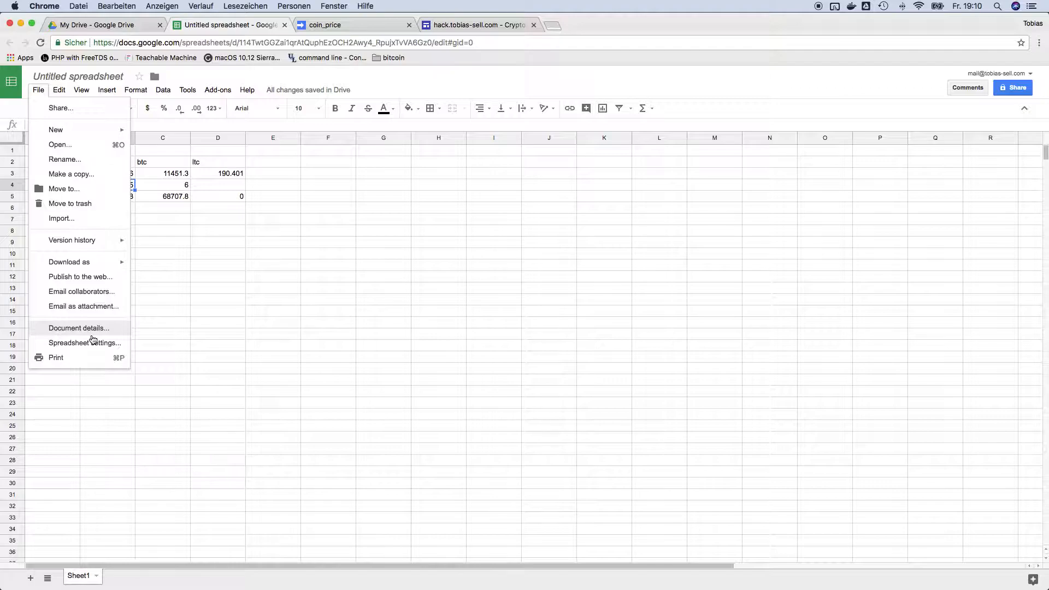
click(84, 341)
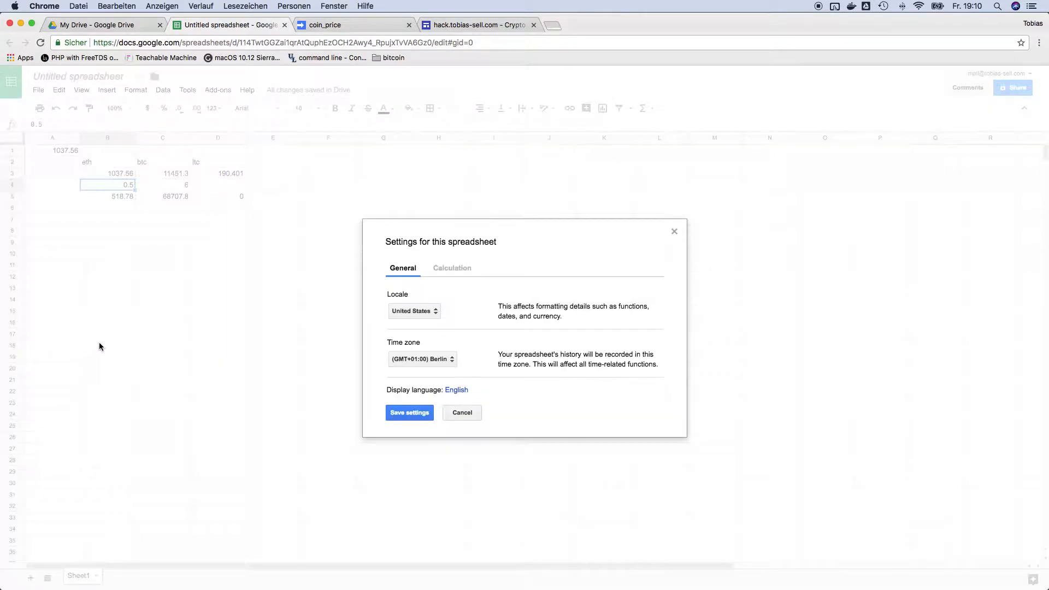
click(451, 268)
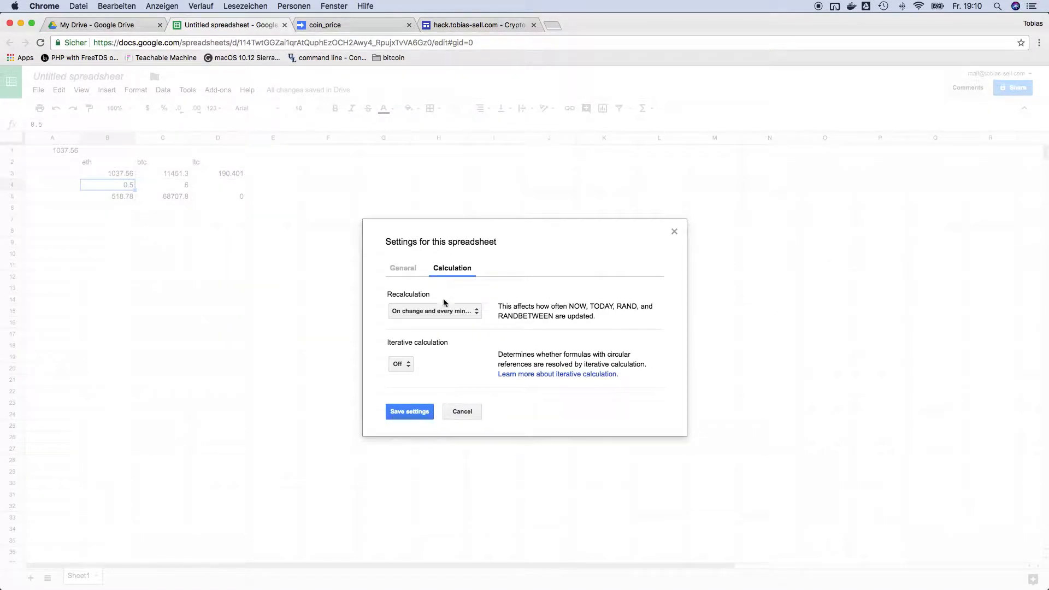
click(433, 310)
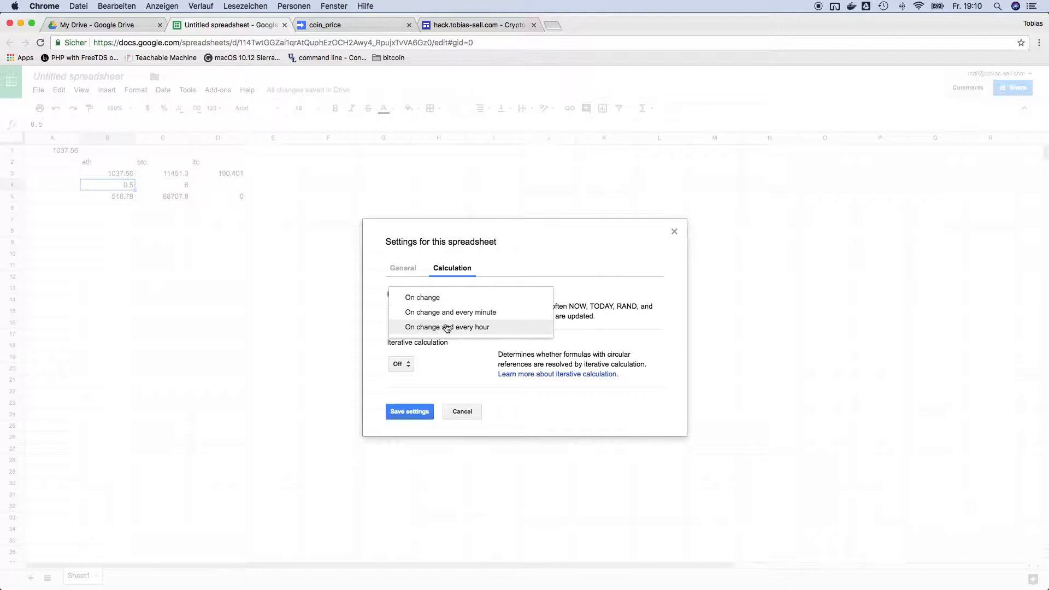
click(445, 327)
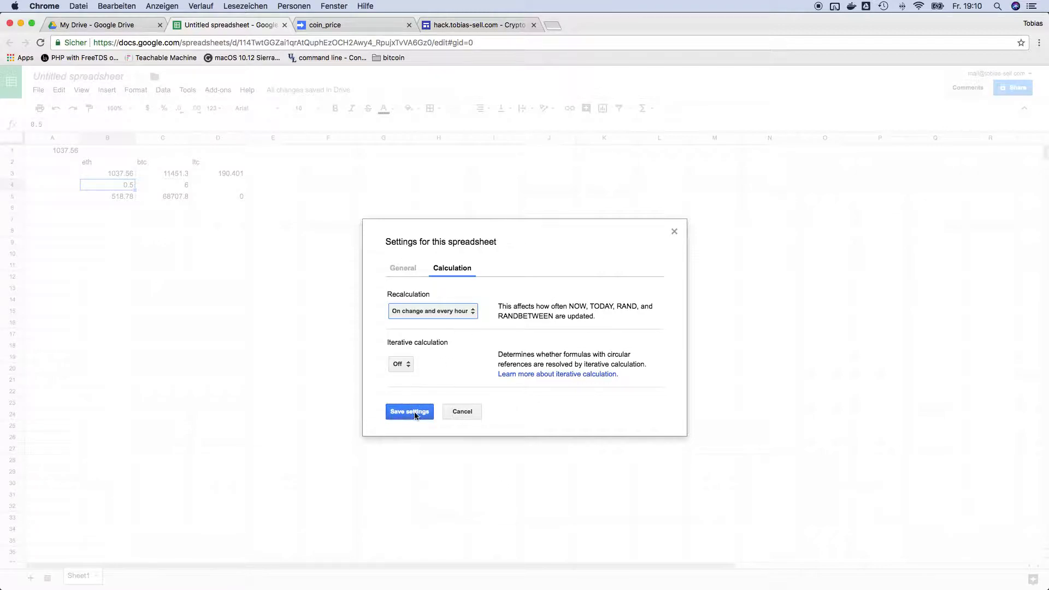
click(408, 412)
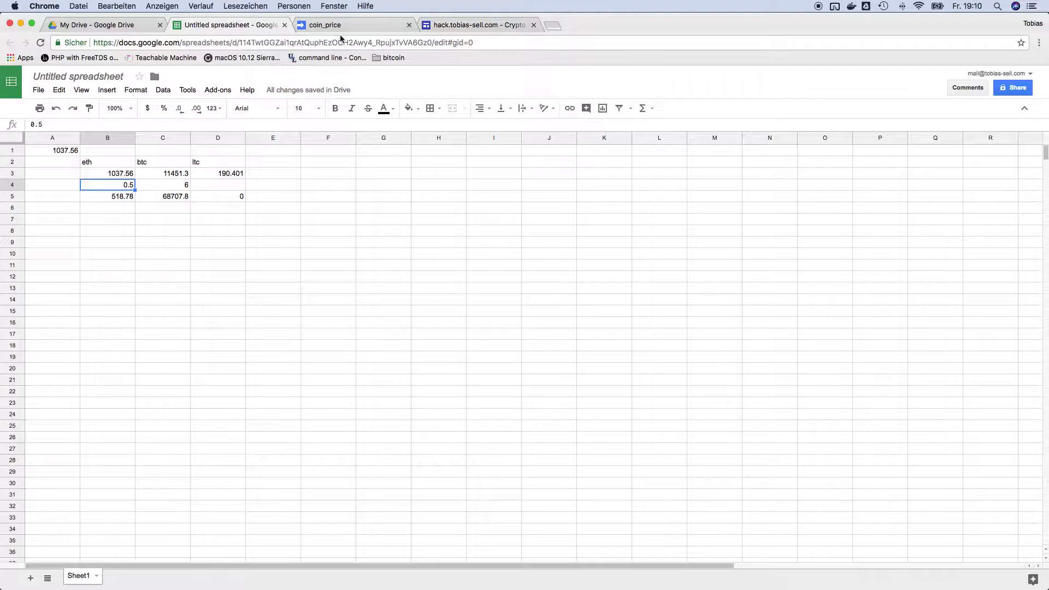
mouse_move(341, 25)
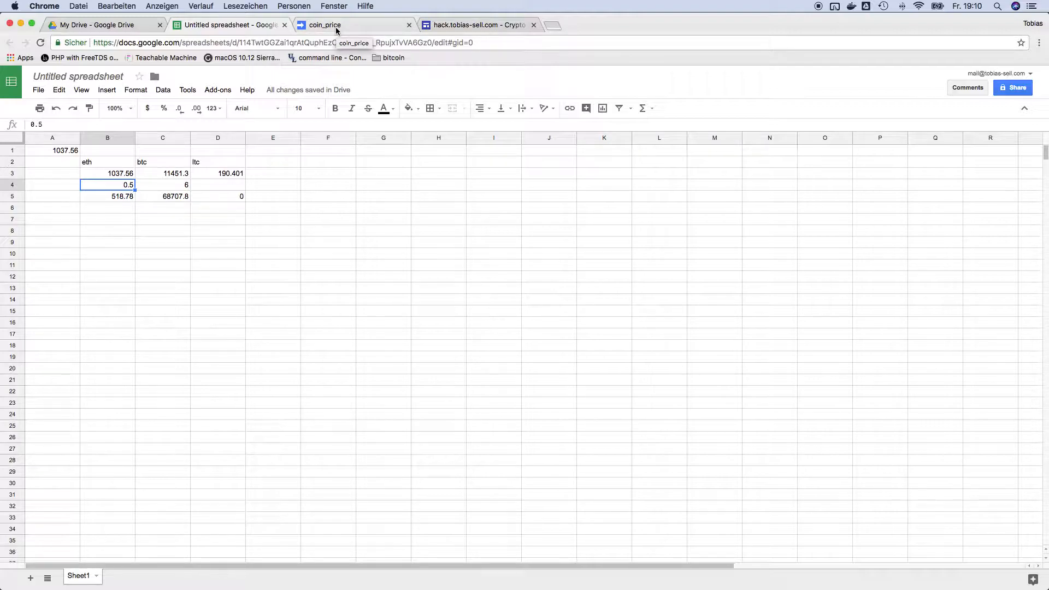
Review Code.gs in the coin_price script and select the coinmarketcap domain in its API URL
click(354, 25)
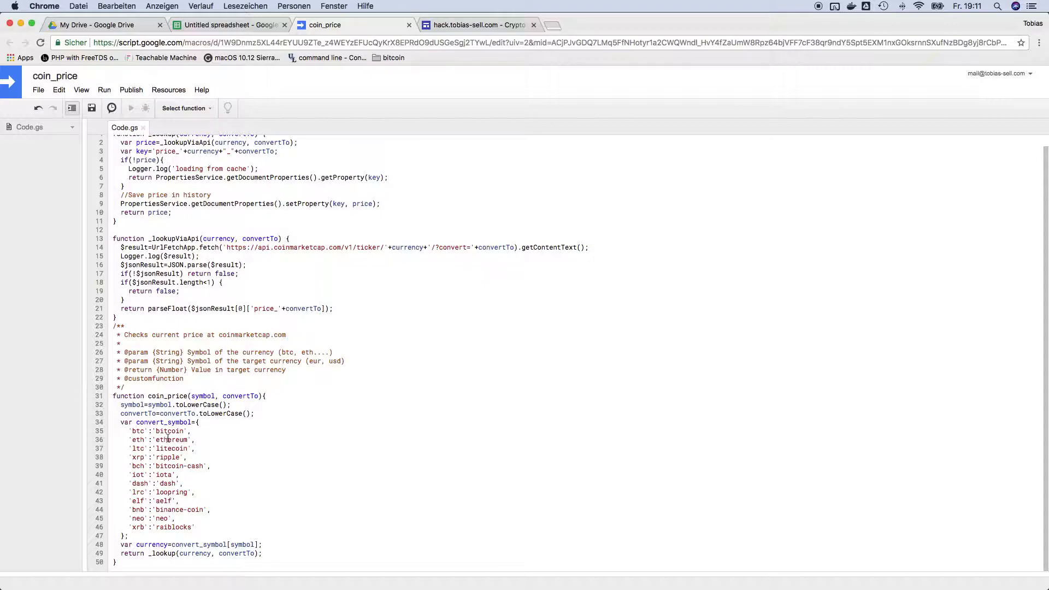
double_click(170, 431)
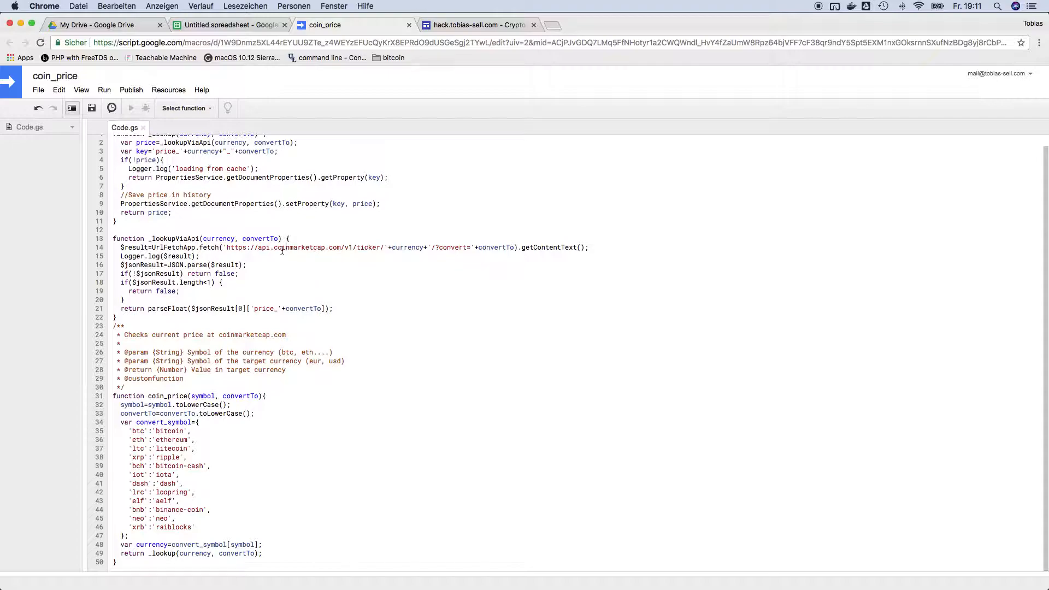
double_click(308, 248)
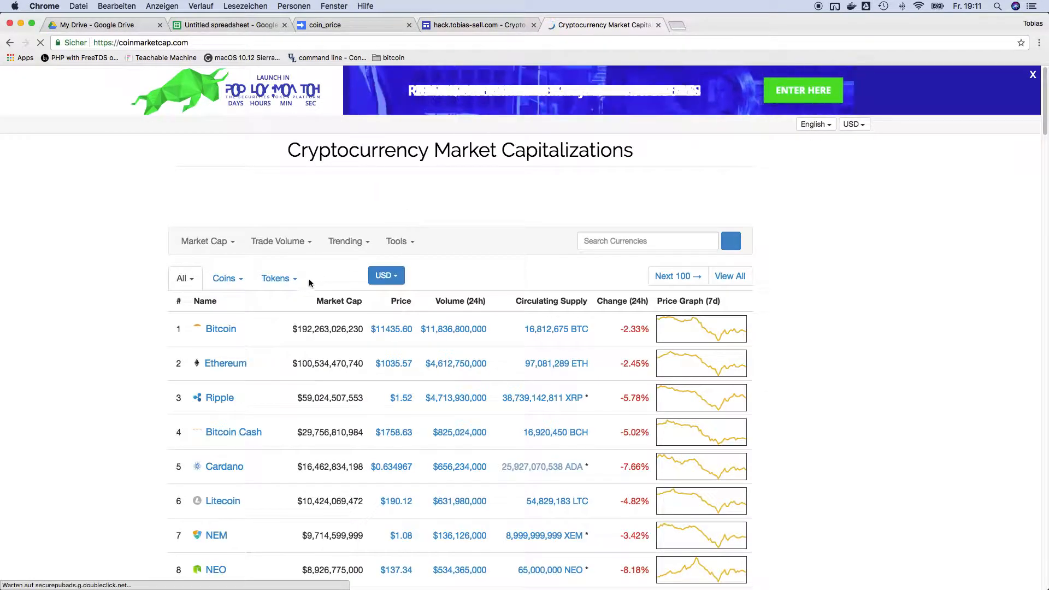
Find the Status coin's SNT ticker on CoinMarketCap and switch back to the coin_price script
scroll(down, 3)
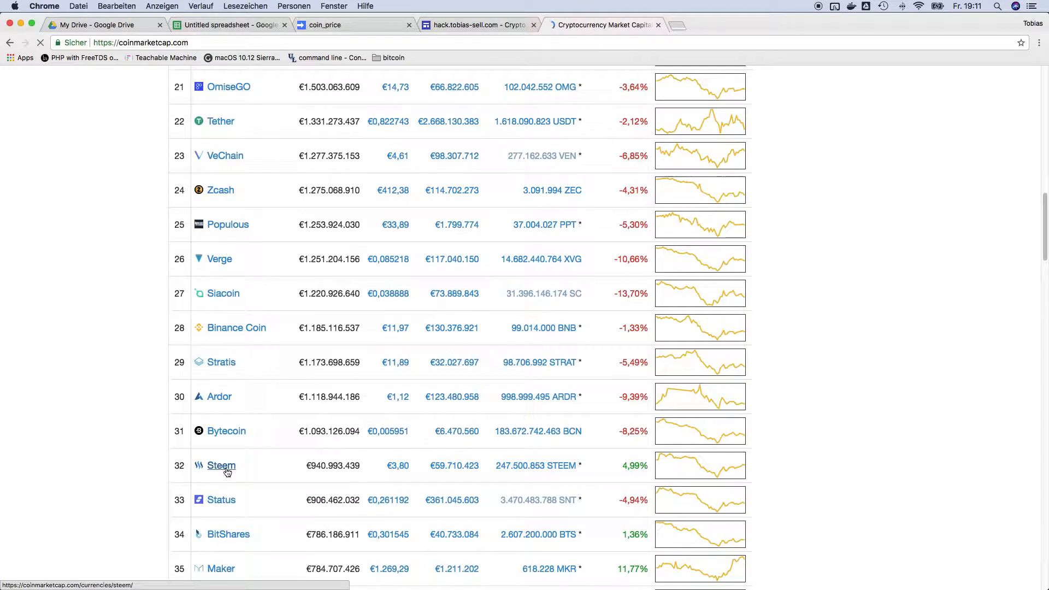
click(221, 499)
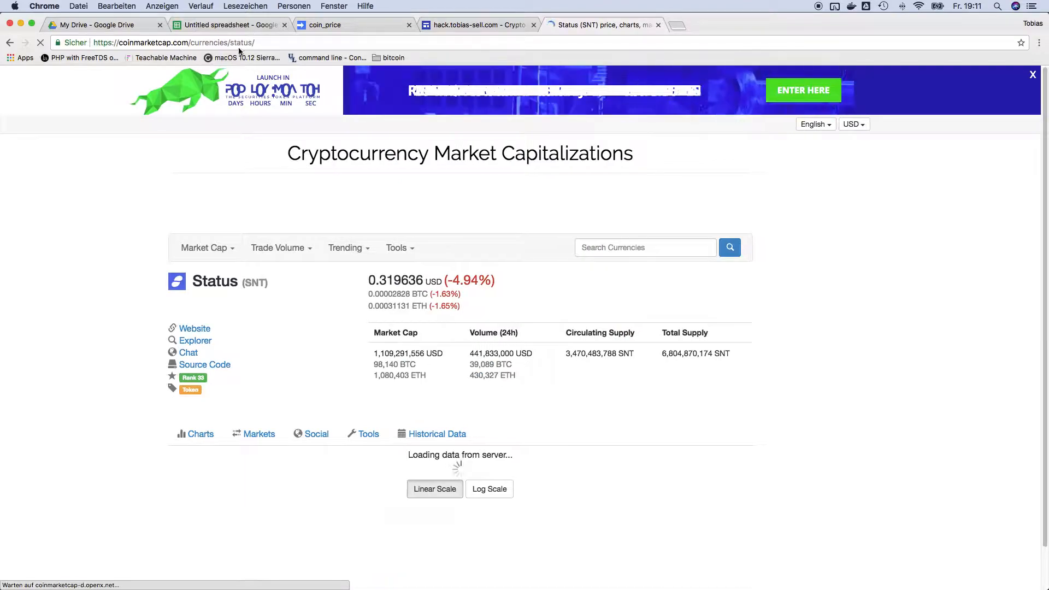
click(268, 42)
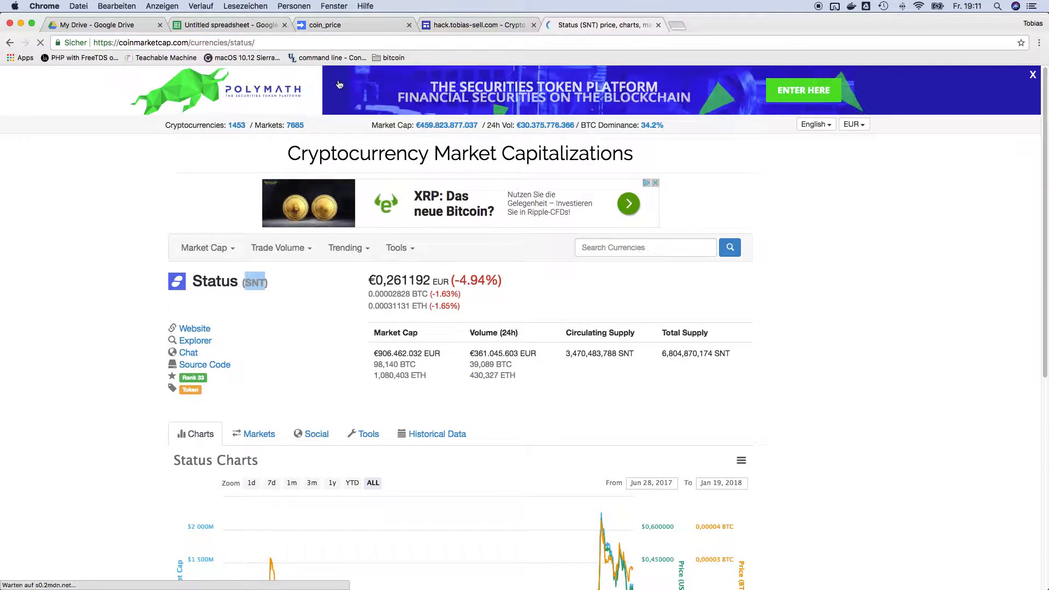
click(351, 25)
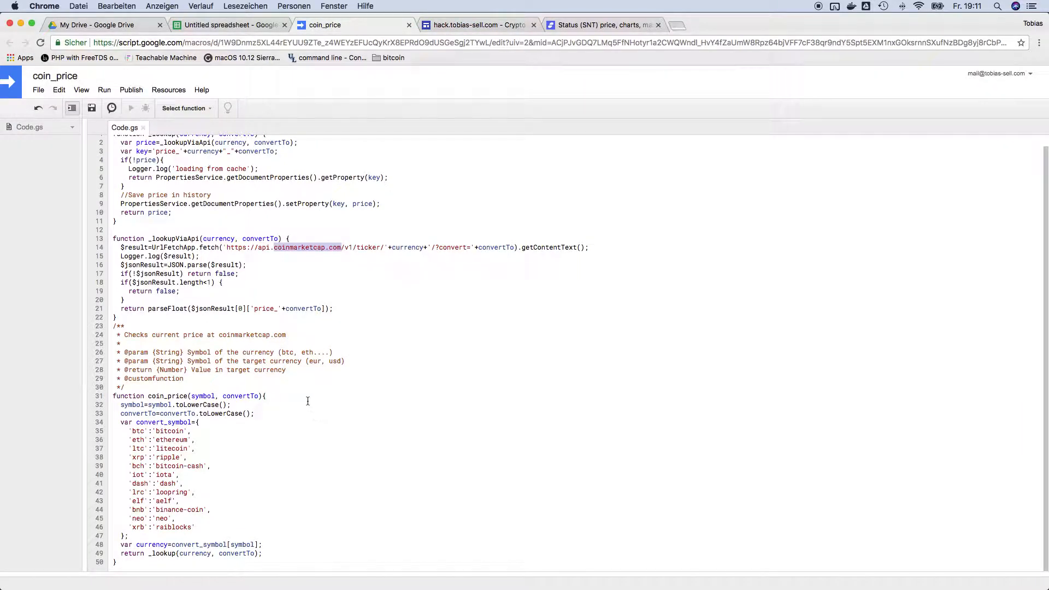